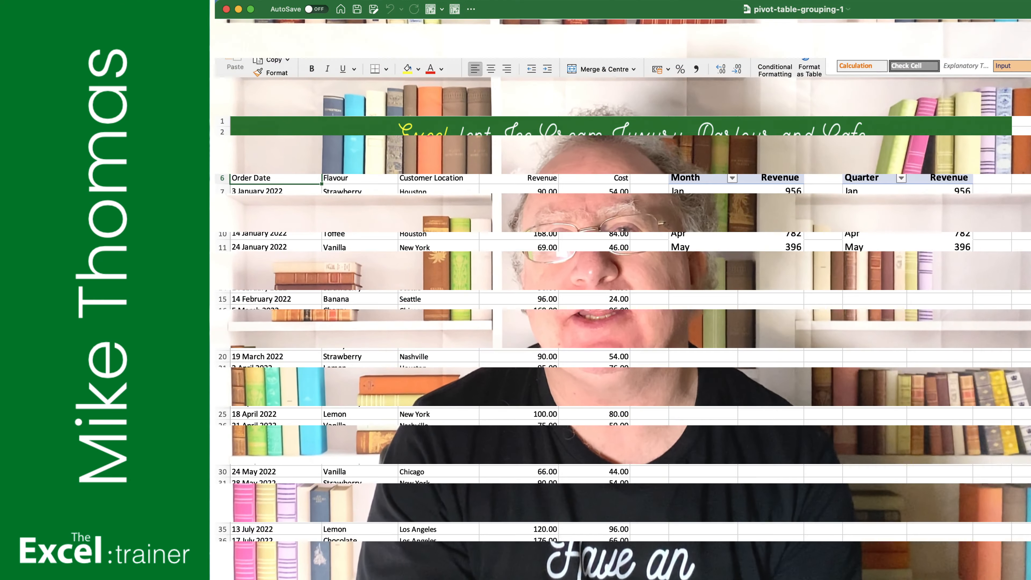
Group the Quarter pivot table's dates by Quarters via the Grouping dialog.
right_click(874, 219)
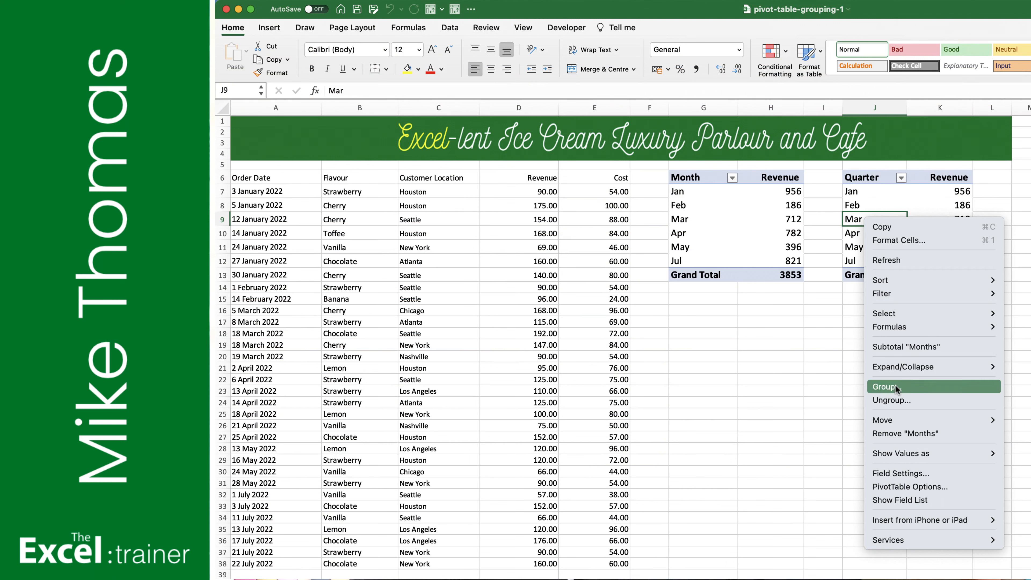
left_click(884, 387)
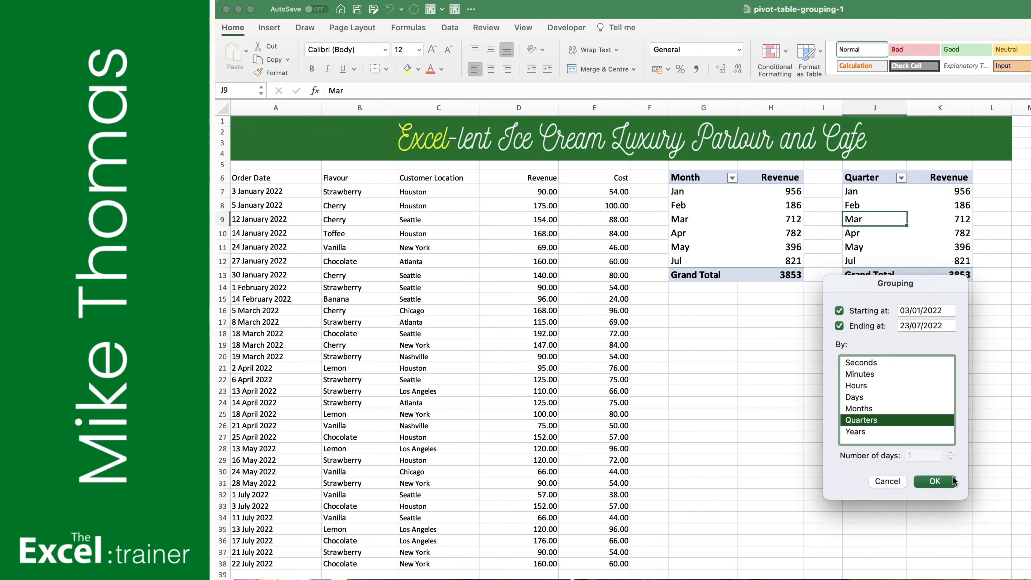
left_click(934, 481)
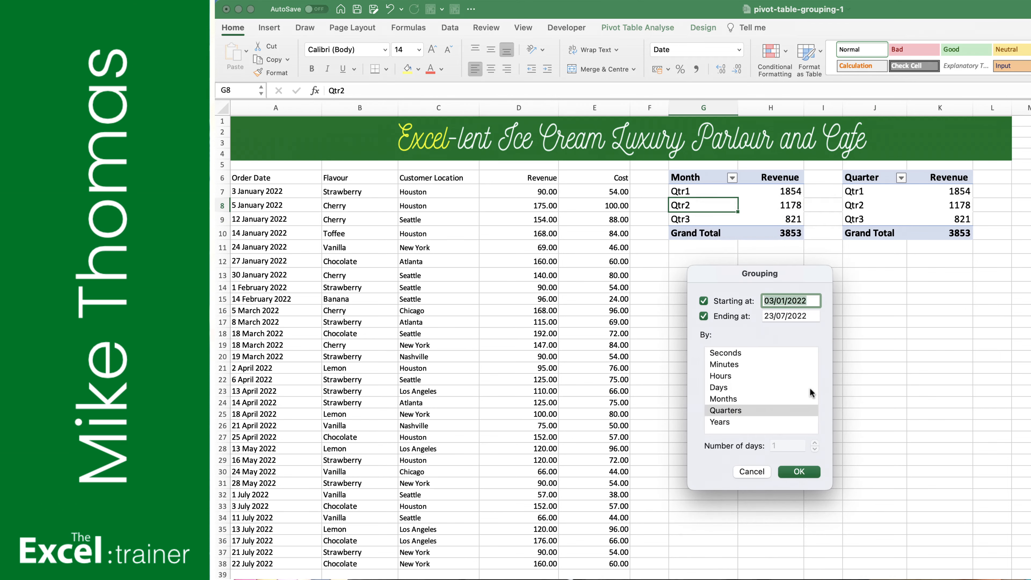
left_click(797, 472)
type("200")
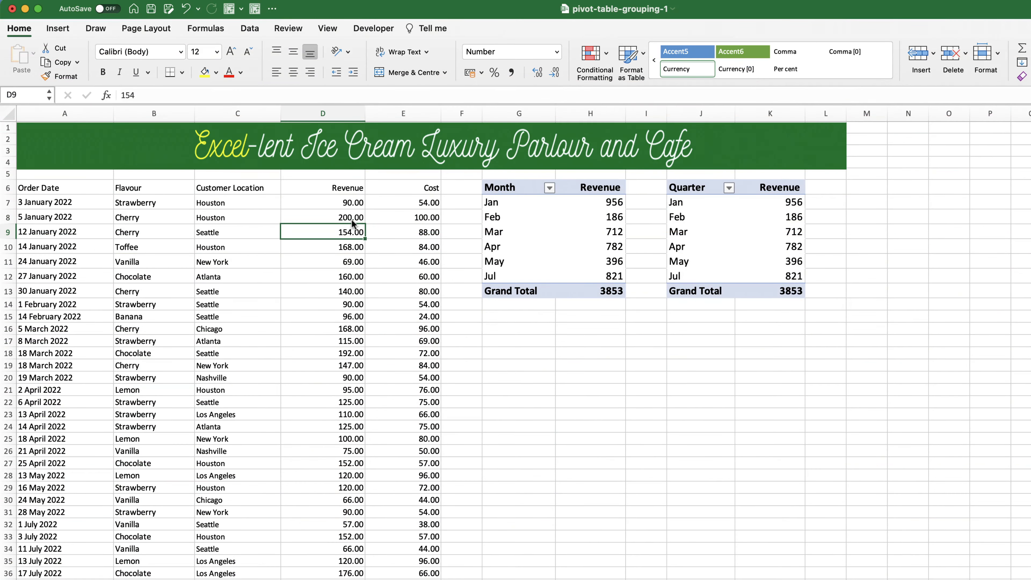
Change the 12 January 2022 revenue in D9 to 400 and refresh the month pivot table.
type("4")
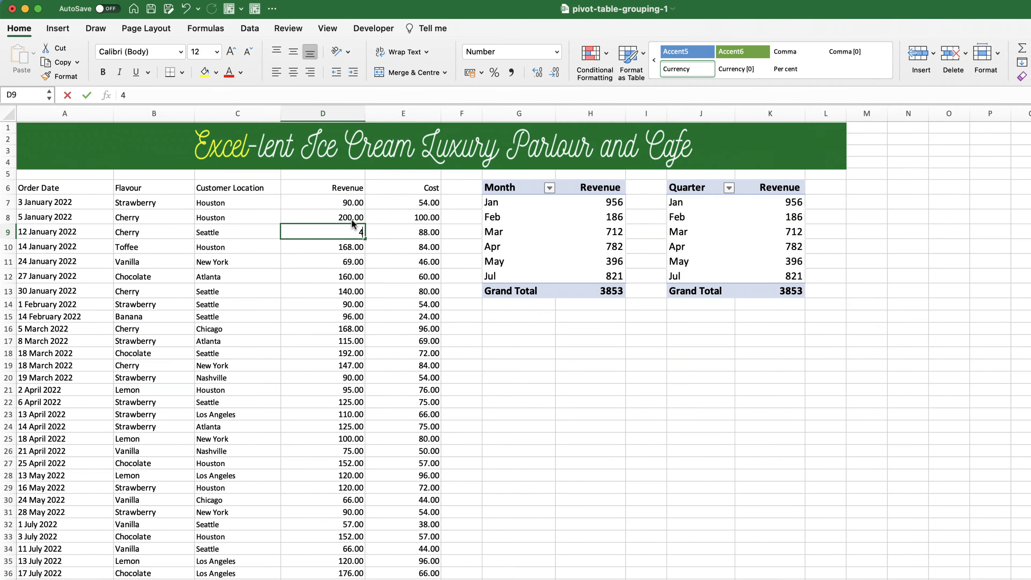
type("400.00")
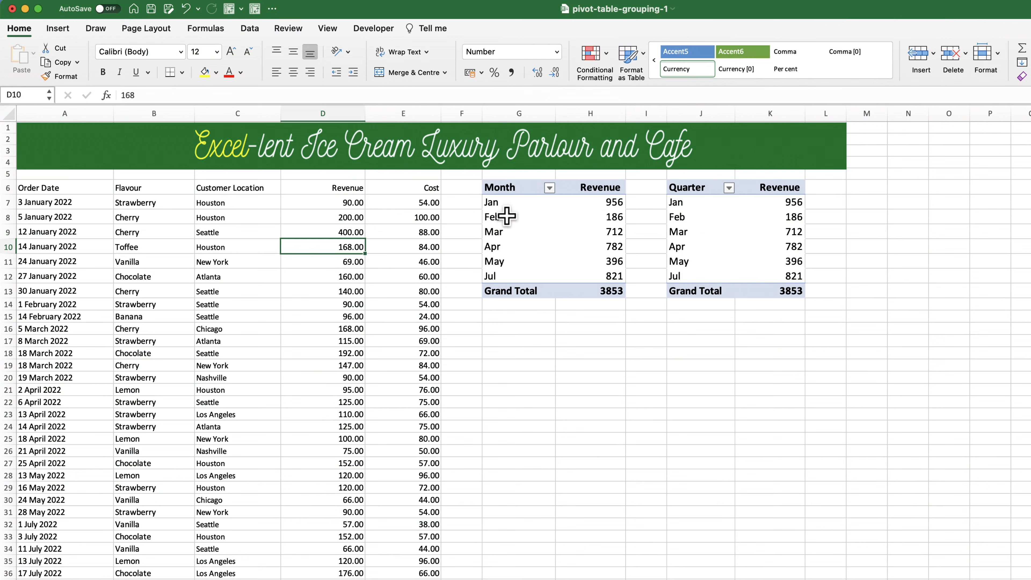
left_click(519, 217)
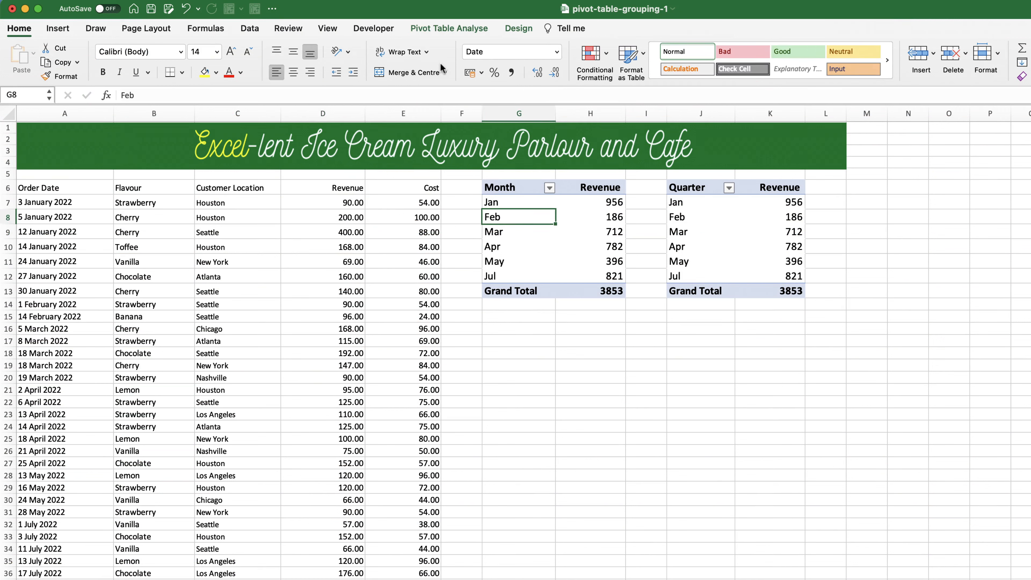
left_click(450, 29)
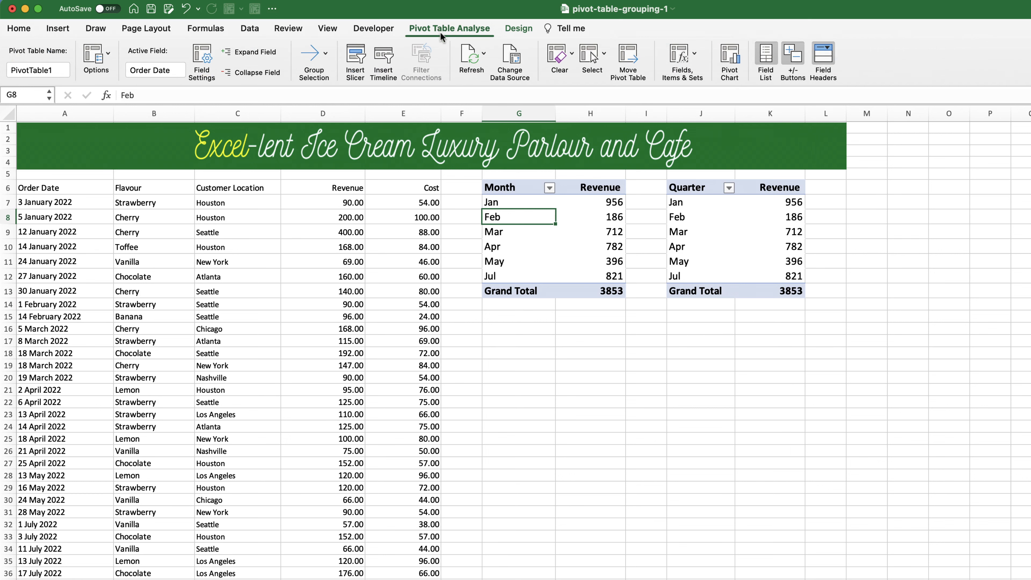
left_click(486, 52)
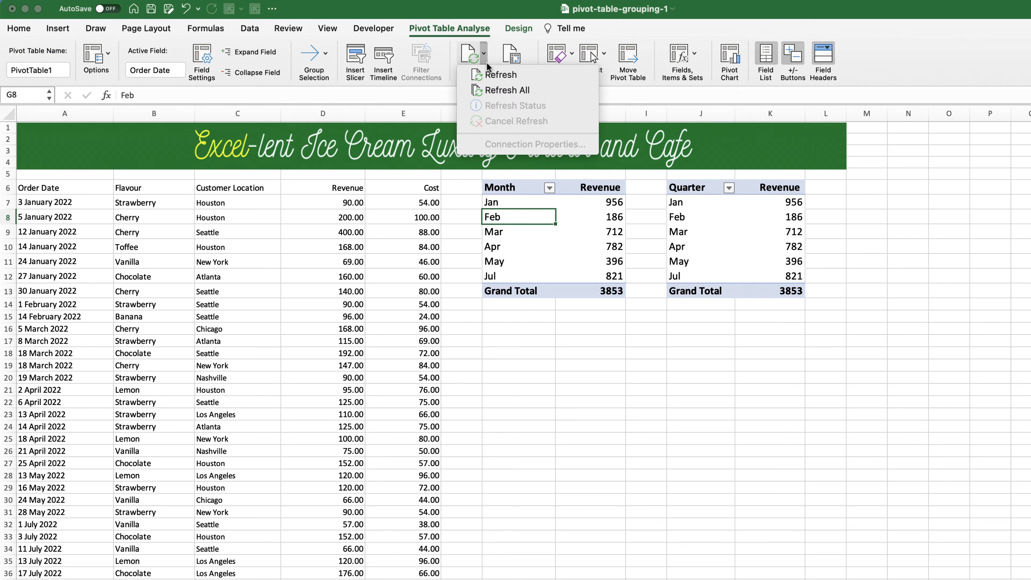
left_click(507, 90)
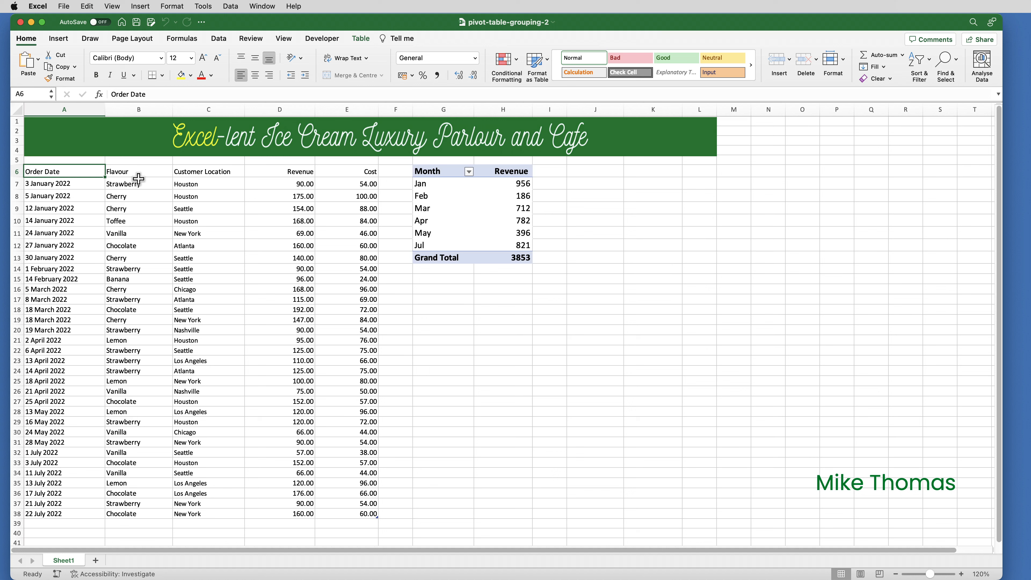
mouse_move(137, 179)
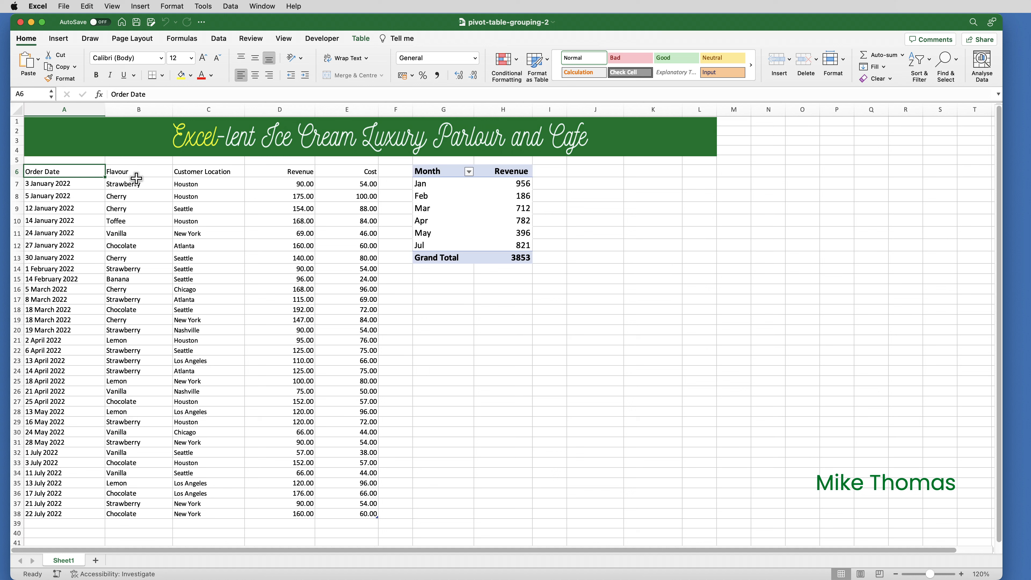
mouse_move(345, 58)
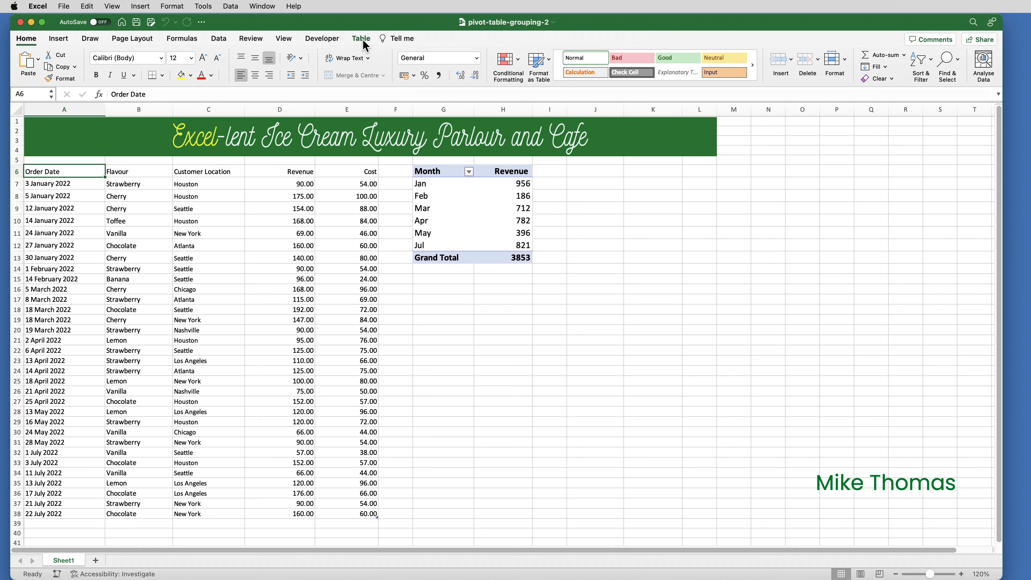
Confirm Table1, the orders table, as the month pivot table's data source.
left_click(361, 38)
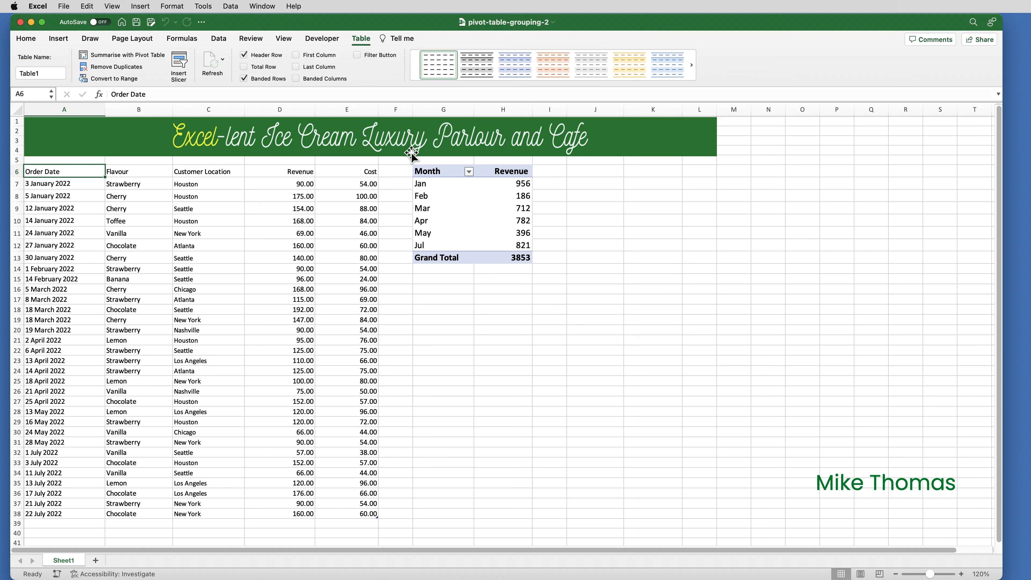
left_click(427, 171)
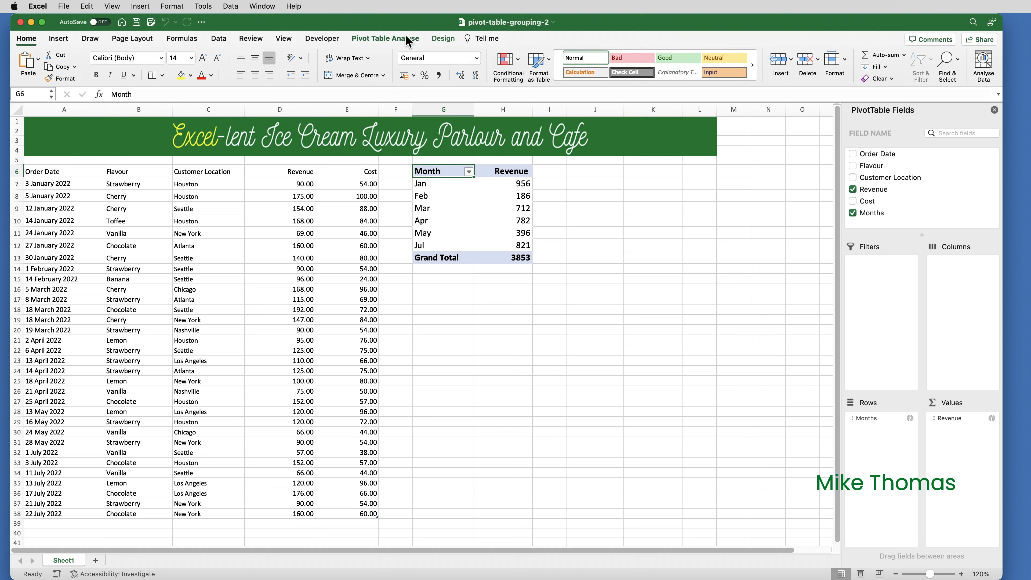
left_click(386, 38)
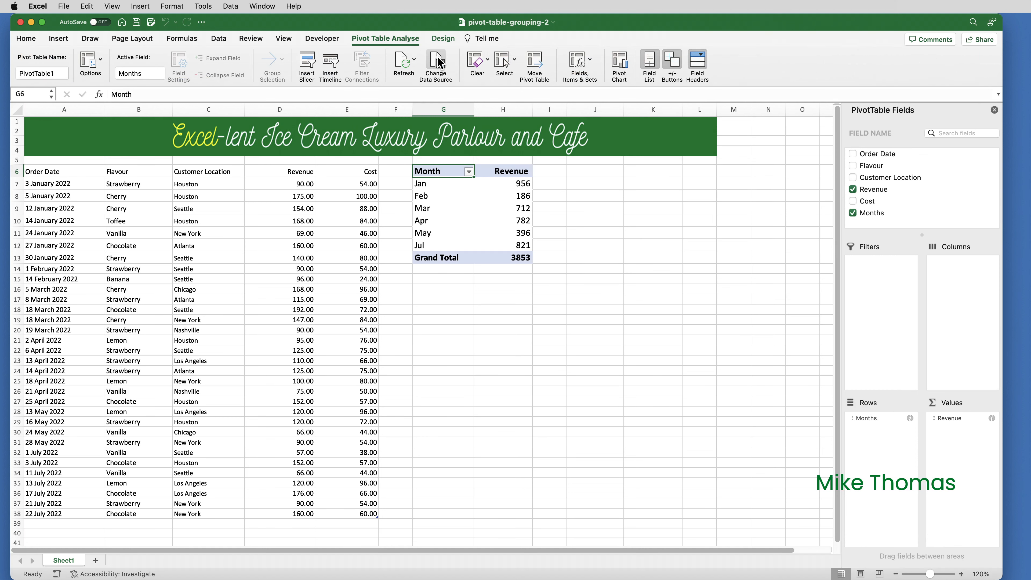
left_click(435, 63)
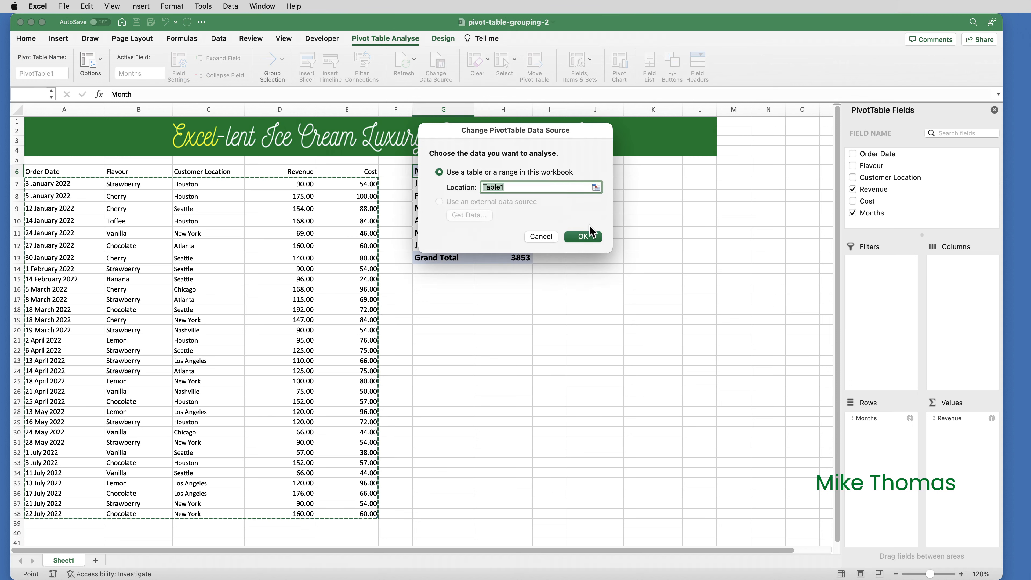
left_click(583, 237)
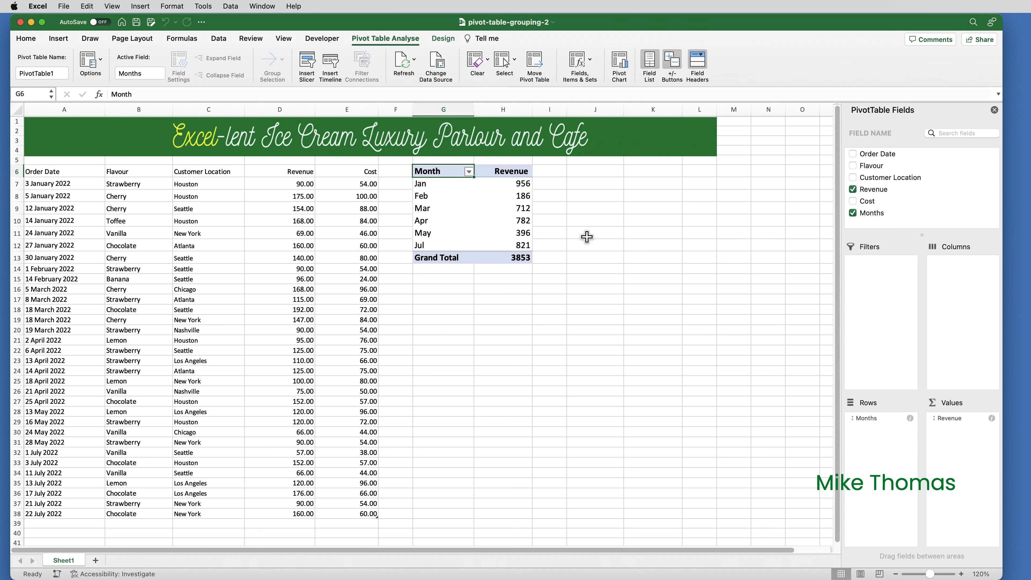
mouse_move(395, 307)
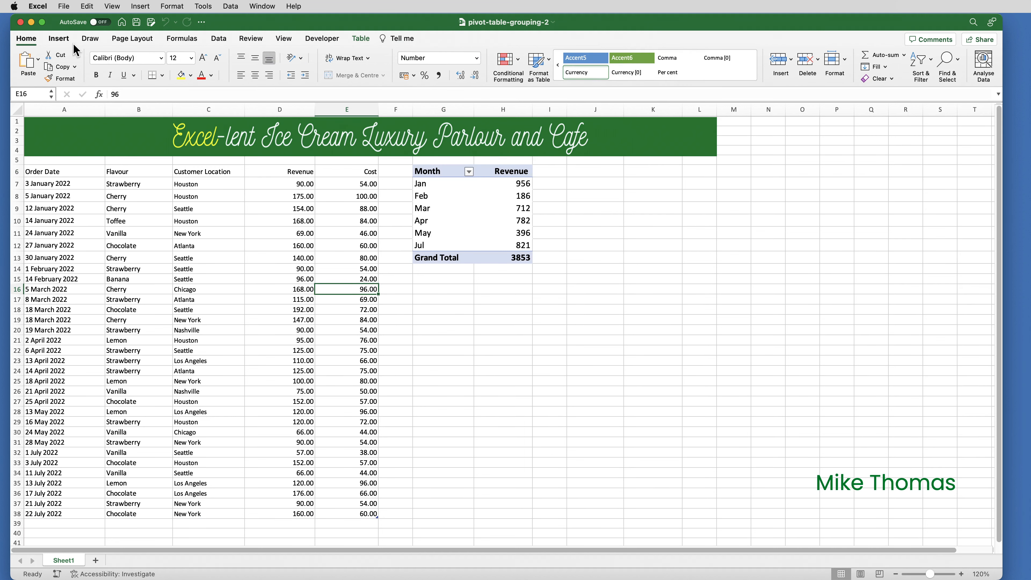
Convert the orders table back to a normal cell range, confirming the alert.
left_click(58, 38)
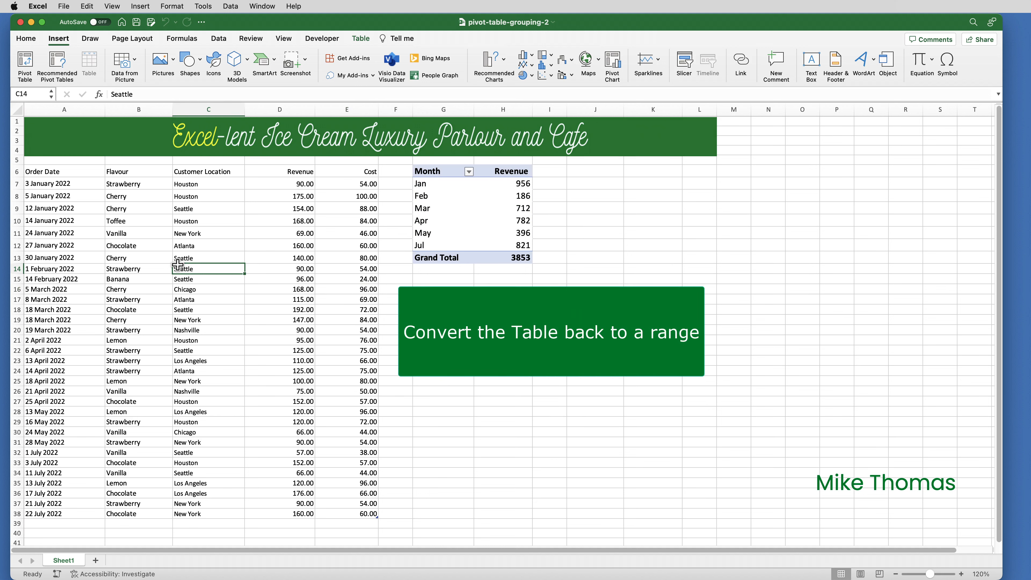
left_click(360, 38)
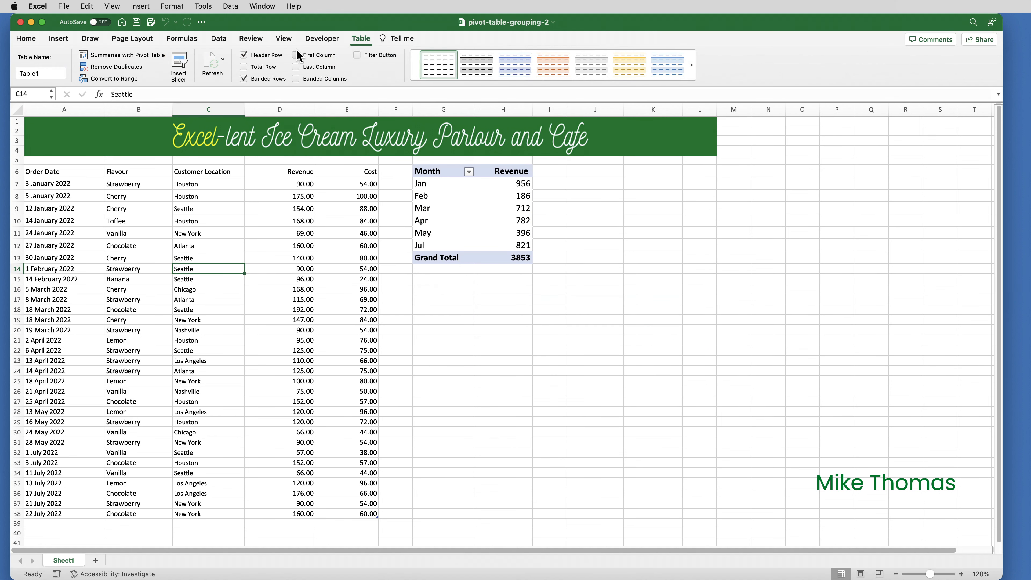
left_click(113, 78)
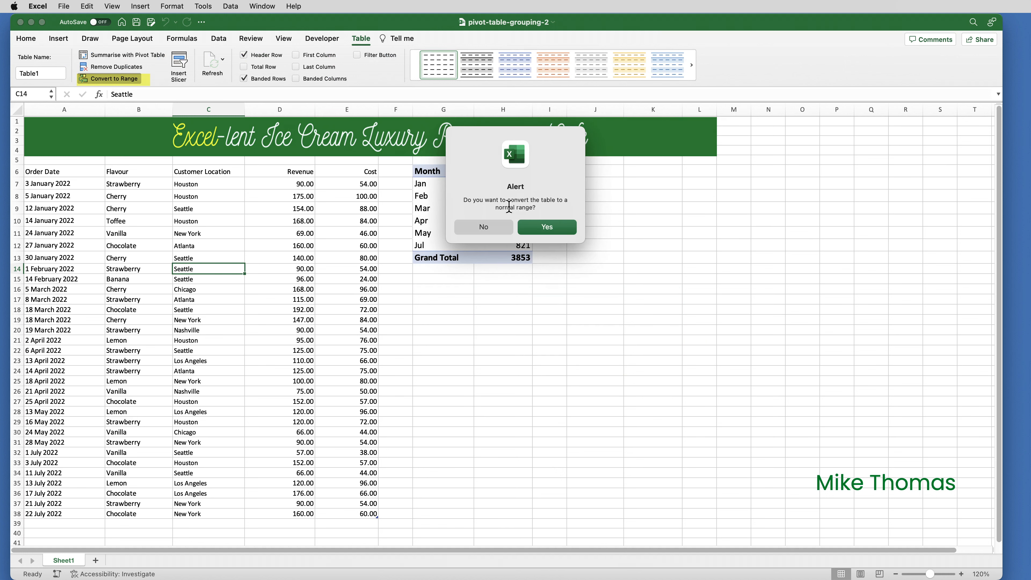
left_click(547, 227)
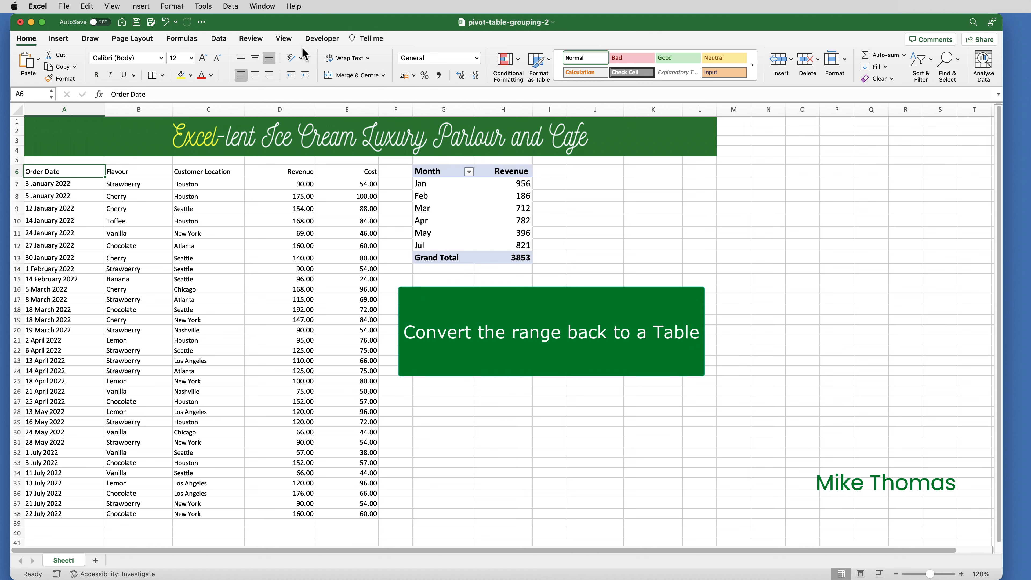
Insert a table over A6:E38 with headers, recreating the orders table.
left_click(58, 38)
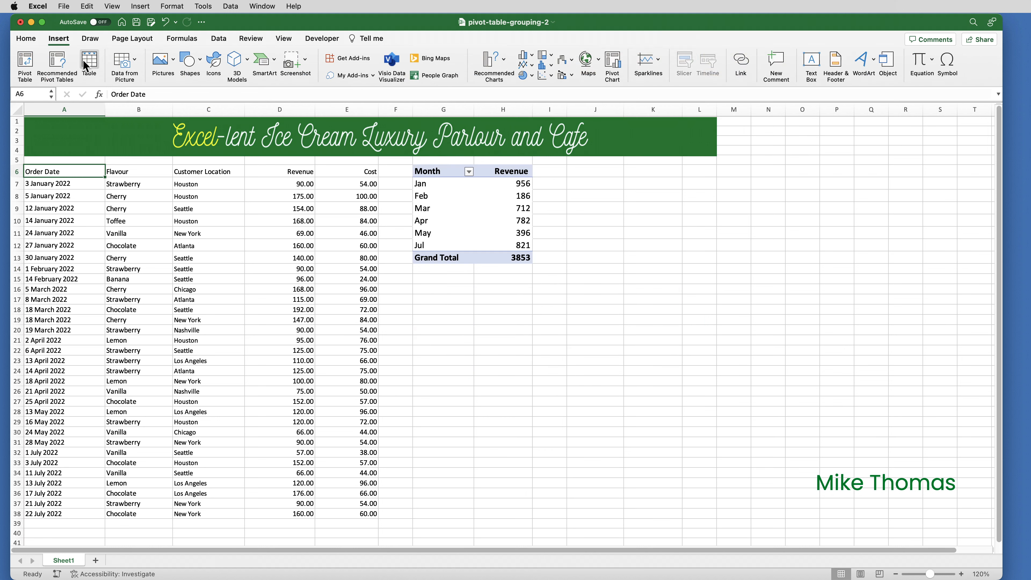
left_click(89, 64)
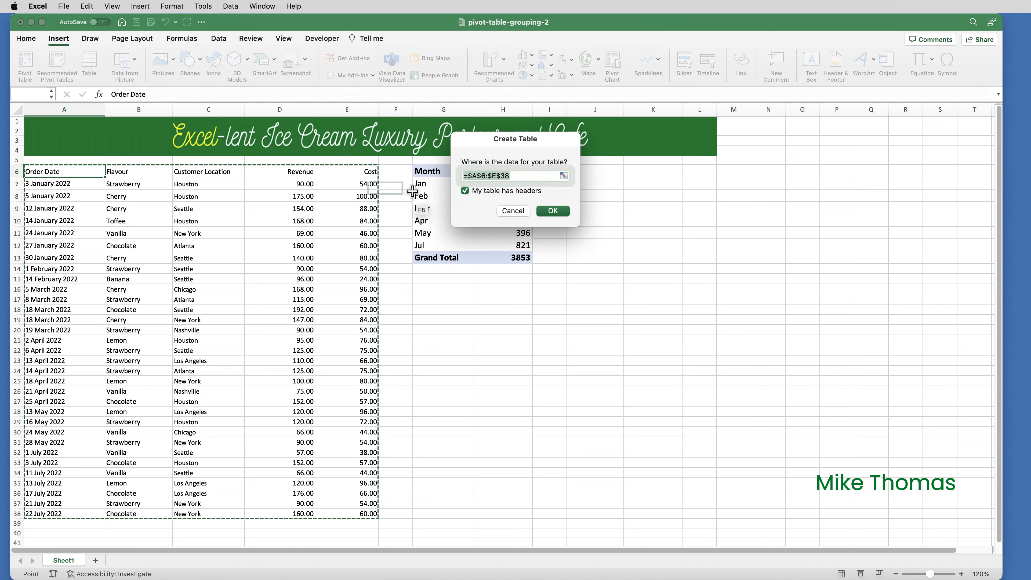
left_click(551, 210)
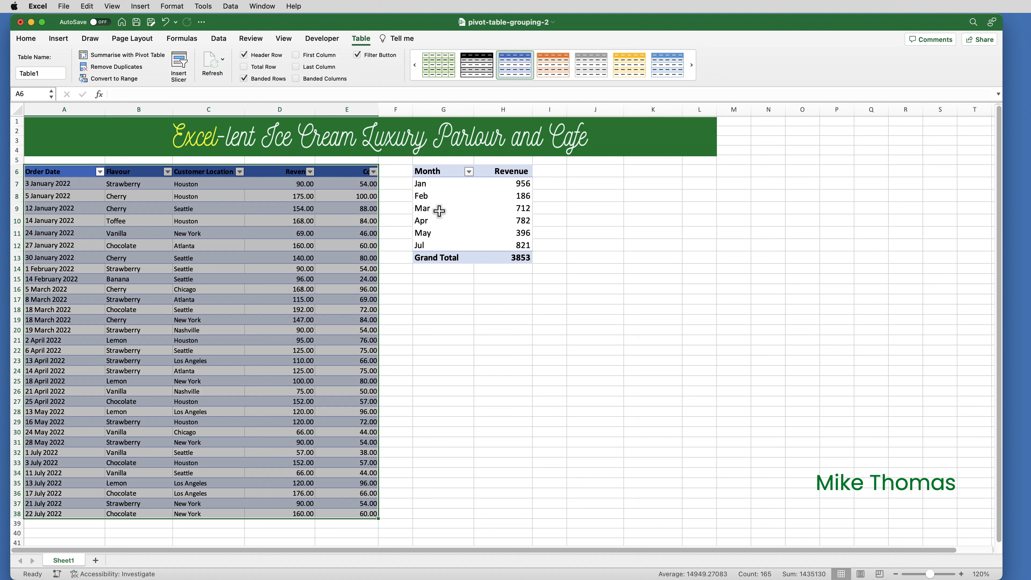
left_click(347, 220)
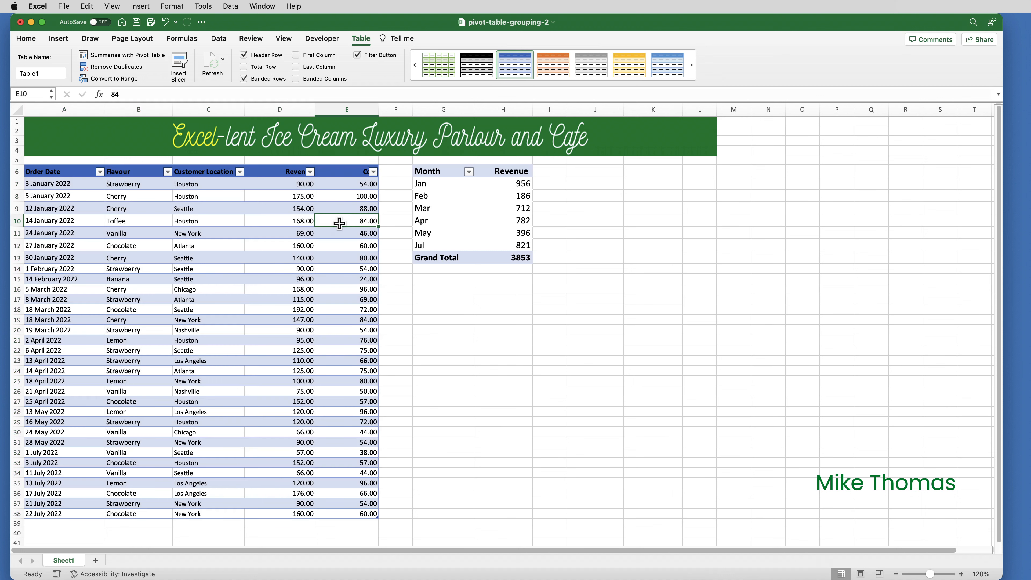
mouse_move(327, 219)
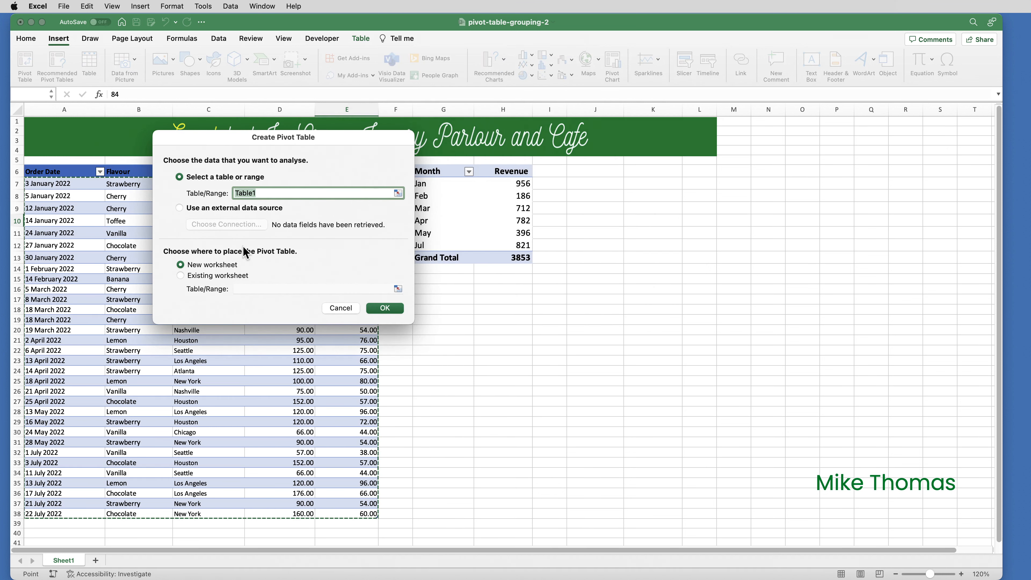
Create PivotTable2 from Table1 on the existing worksheet at cell J6.
left_click(181, 276)
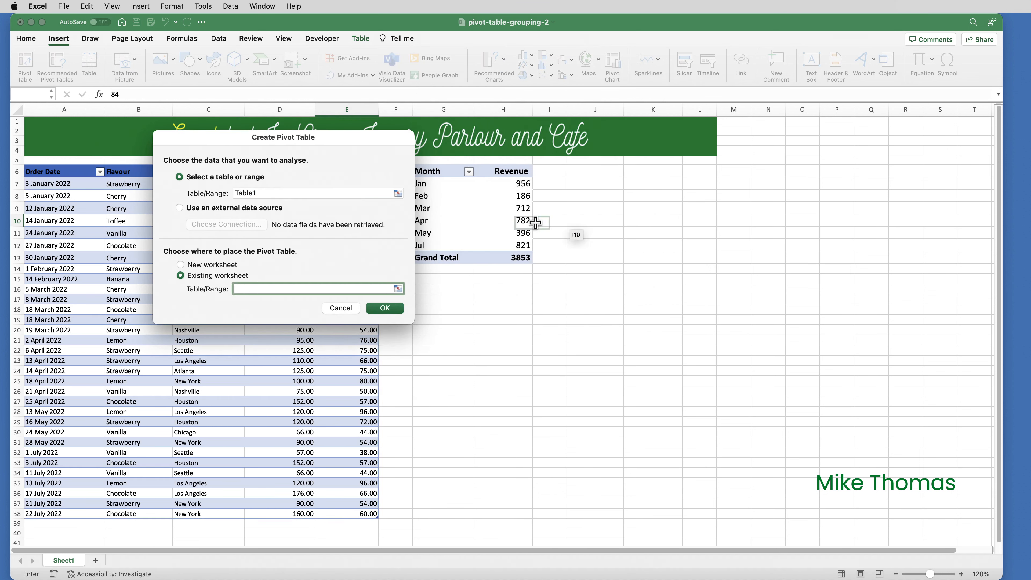
left_click(595, 170)
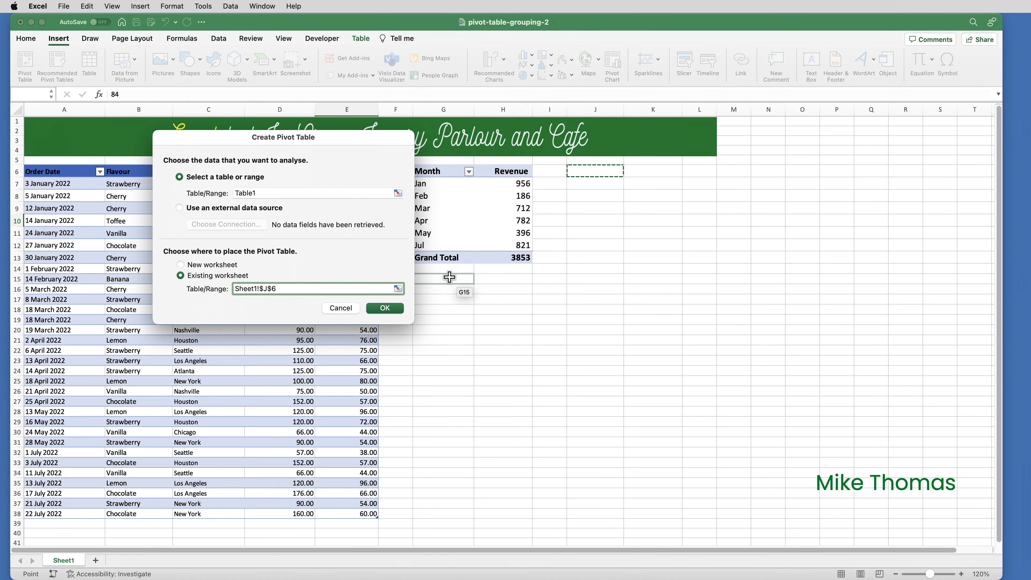
left_click(384, 307)
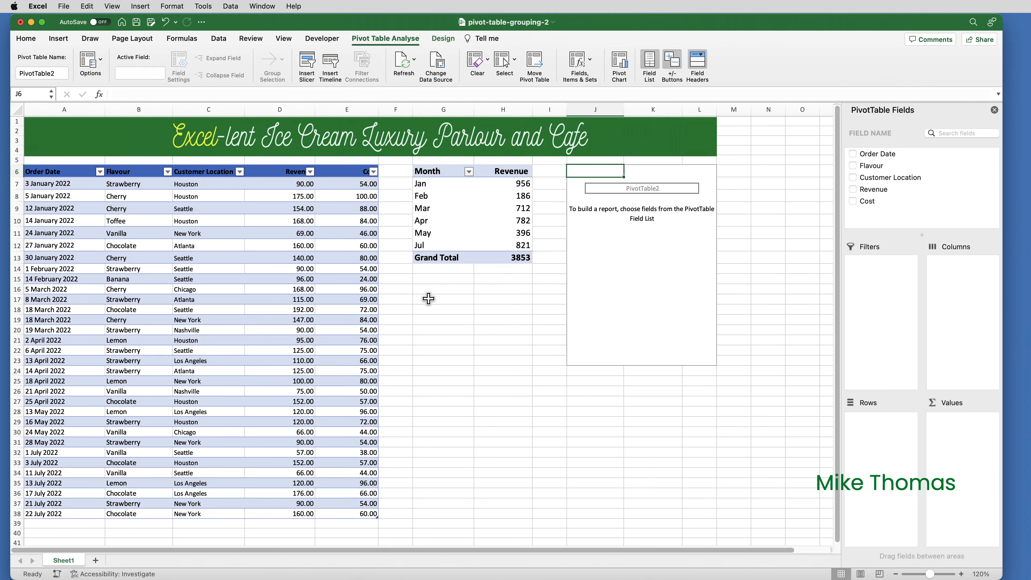
mouse_move(879, 158)
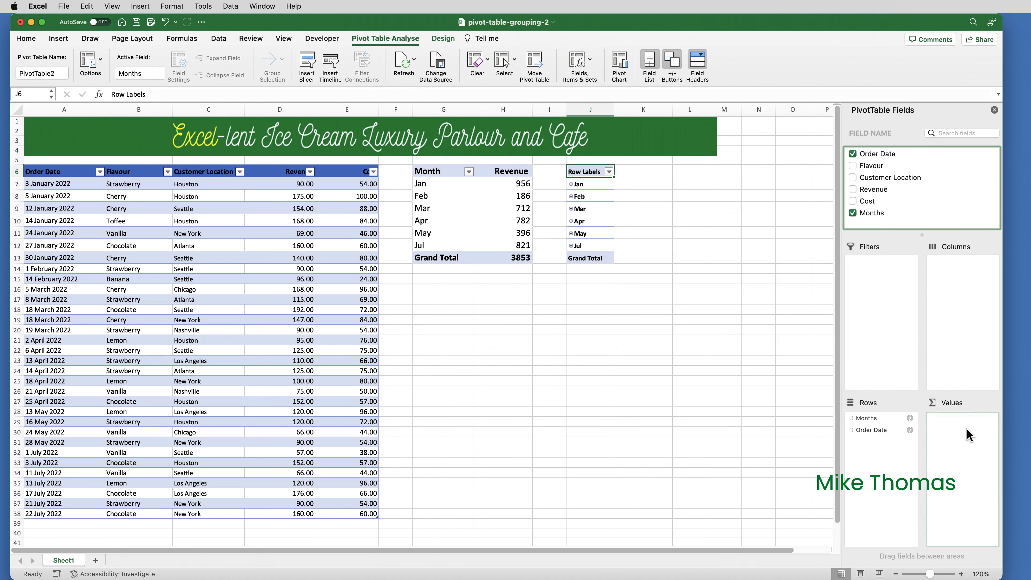
Add Sum of Revenue to PivotTable2, listing months Jan to Jul totalling 3853.
left_click(853, 189)
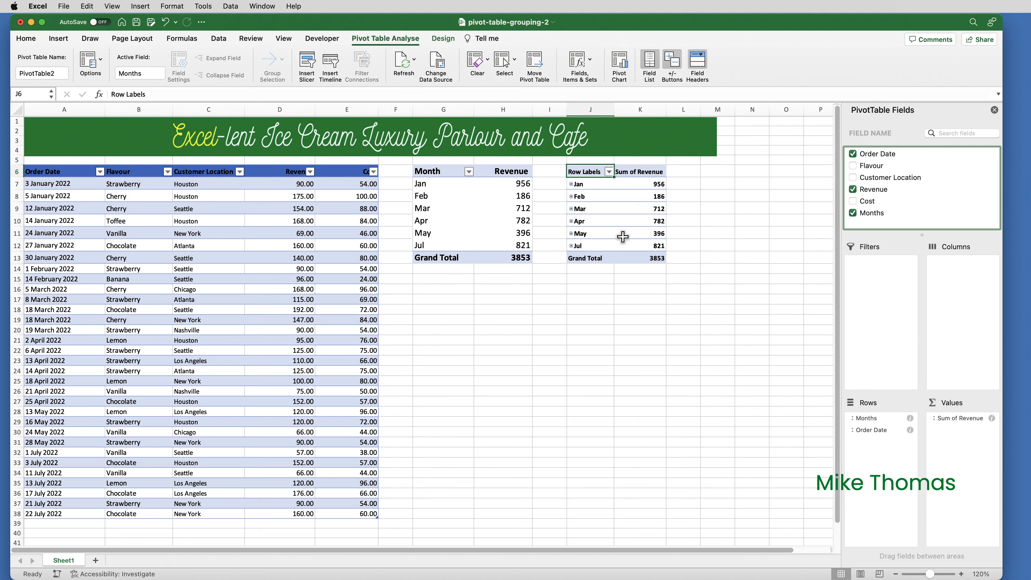
mouse_move(589, 206)
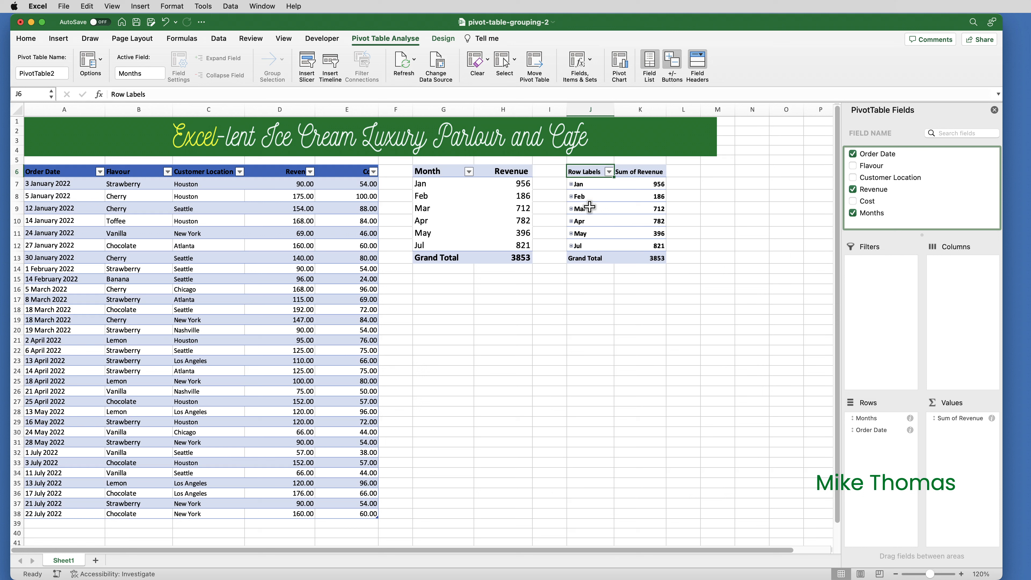
right_click(580, 208)
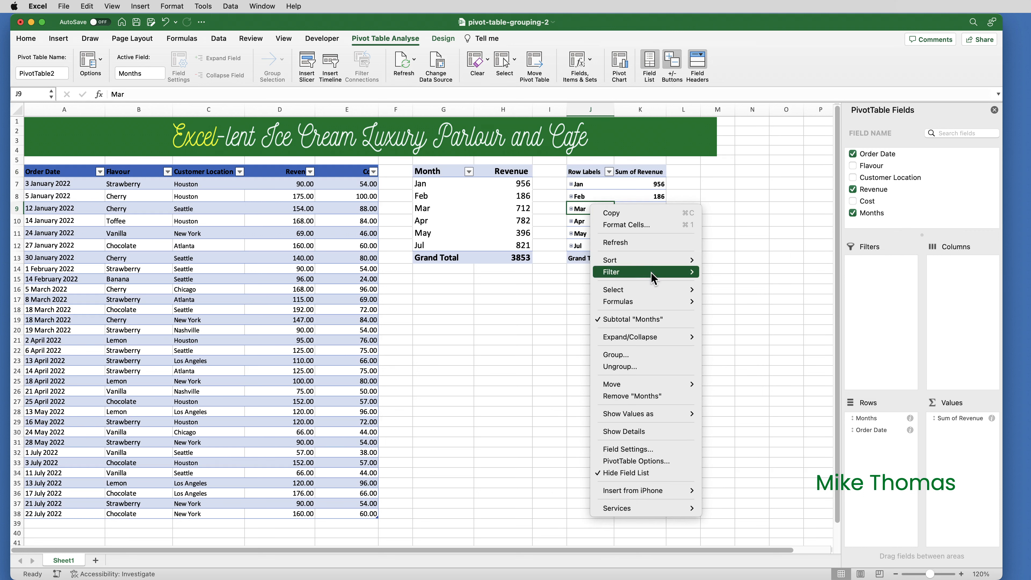
Group PivotTable2's dates by Quarters: Qtr1 1854, Qtr2 1178, Qtr3 821.
left_click(616, 355)
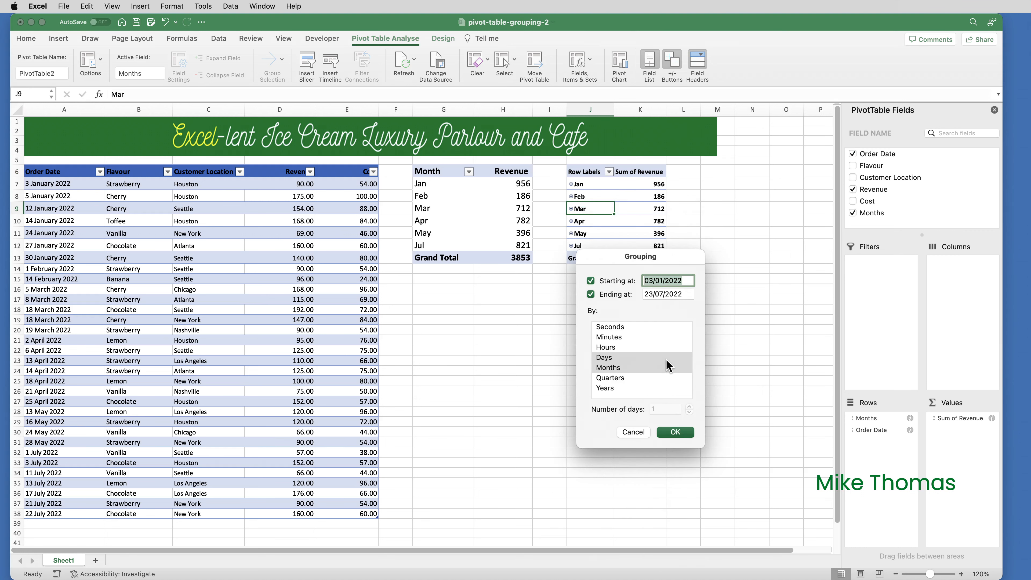
left_click(609, 377)
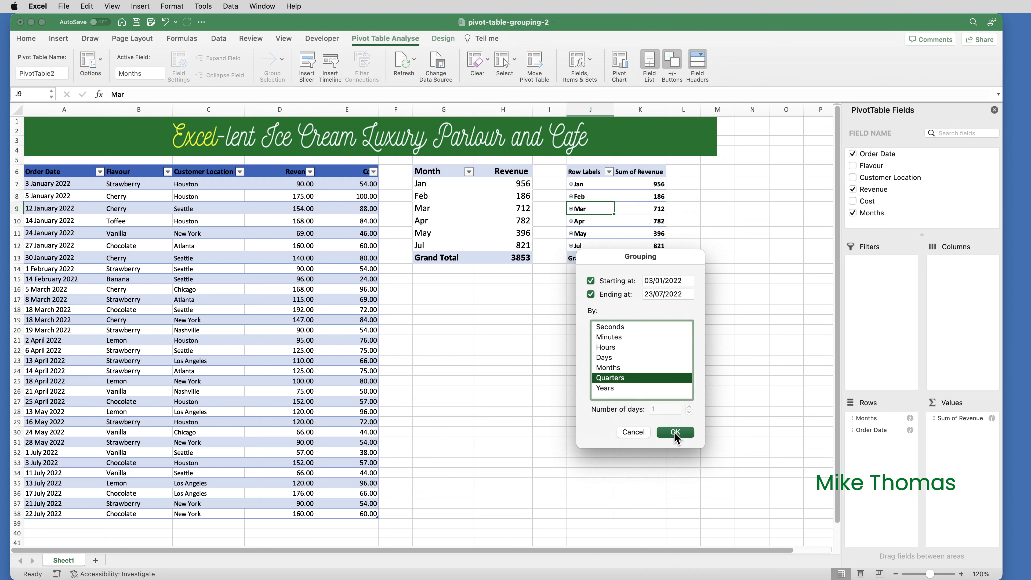
left_click(675, 432)
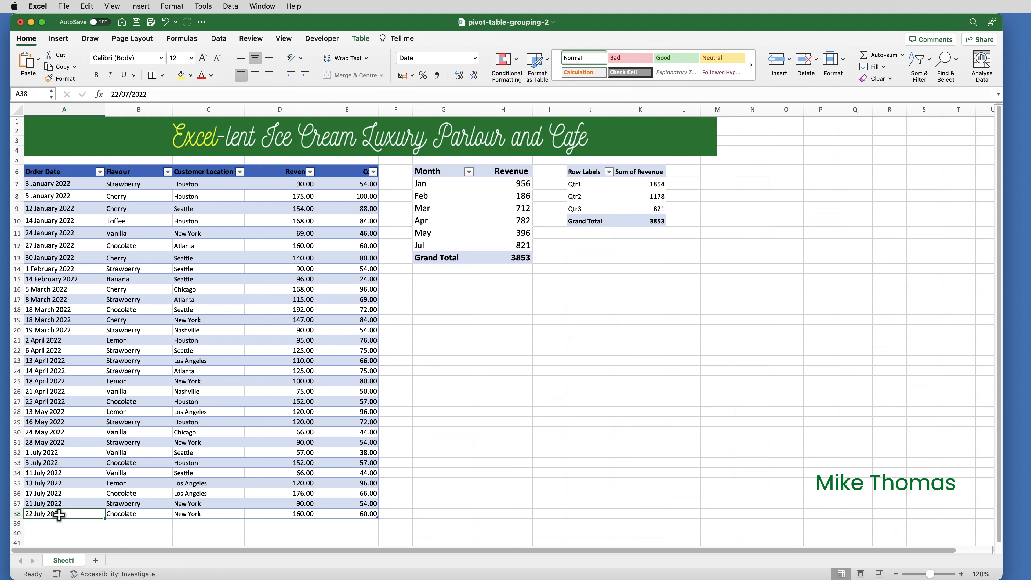
Copy the 22 July 2022 Chocolate order from row 38 into row 39.
left_click_drag(64, 513, 347, 514)
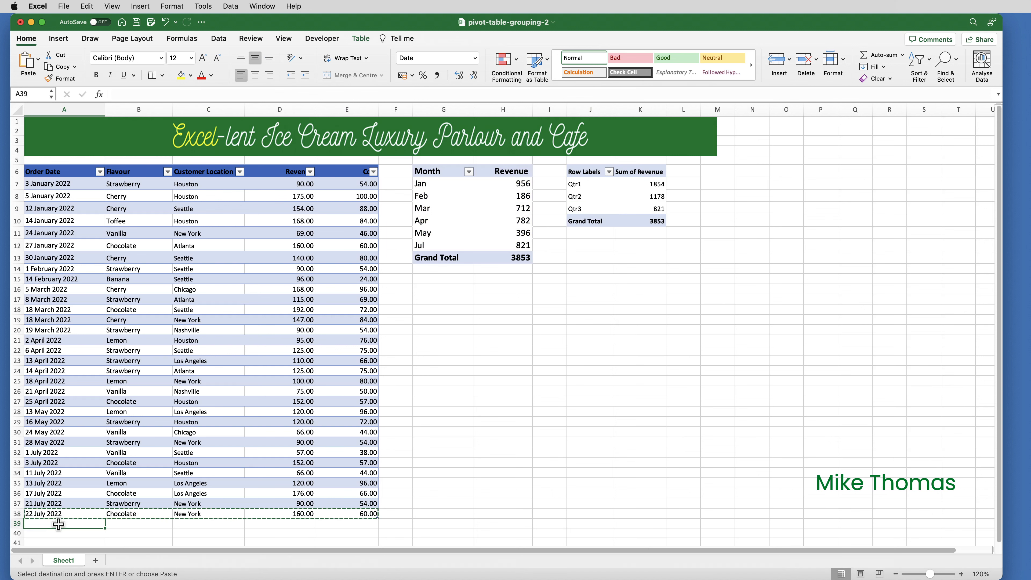
key("enter")
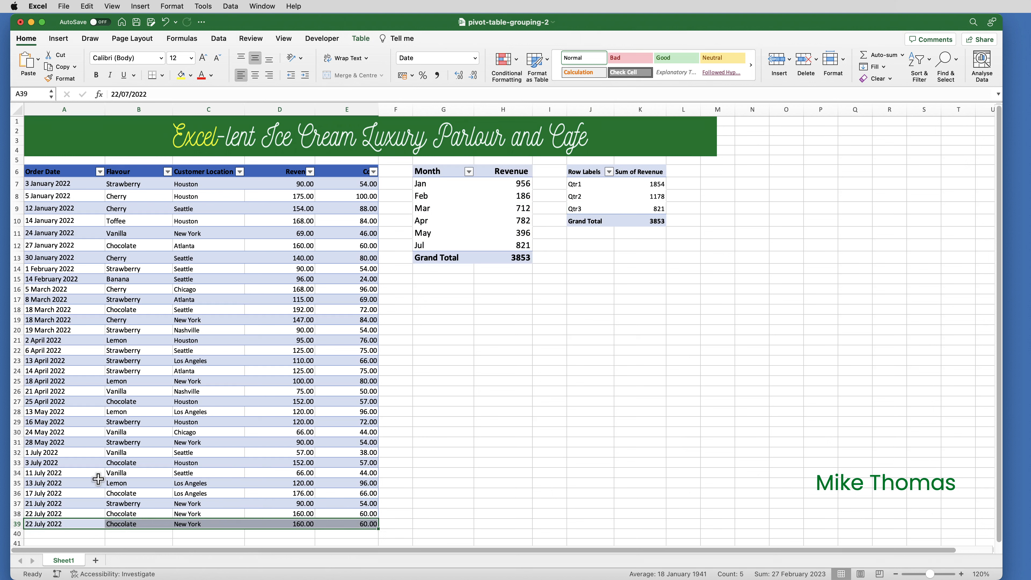
mouse_move(219, 40)
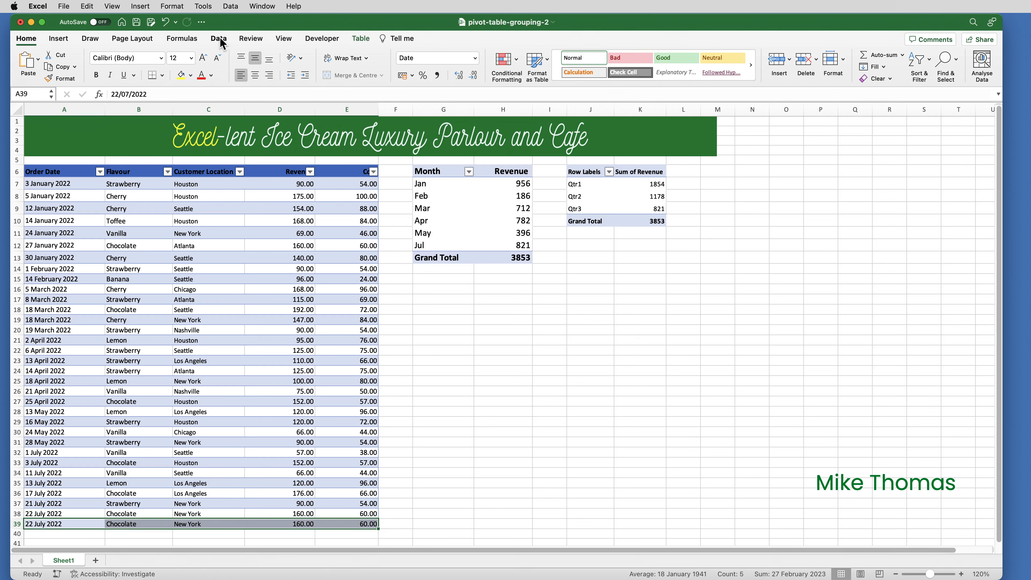
left_click(218, 38)
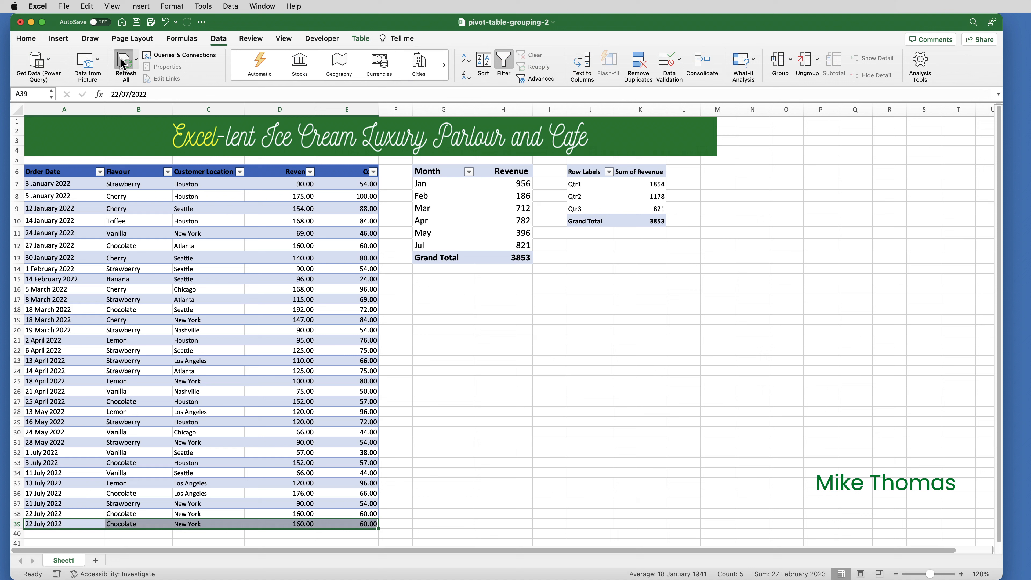
Refresh All so both pivot tables show Jul/Qtr3 981 and totals 4013, dismissing the wizard.
left_click(124, 66)
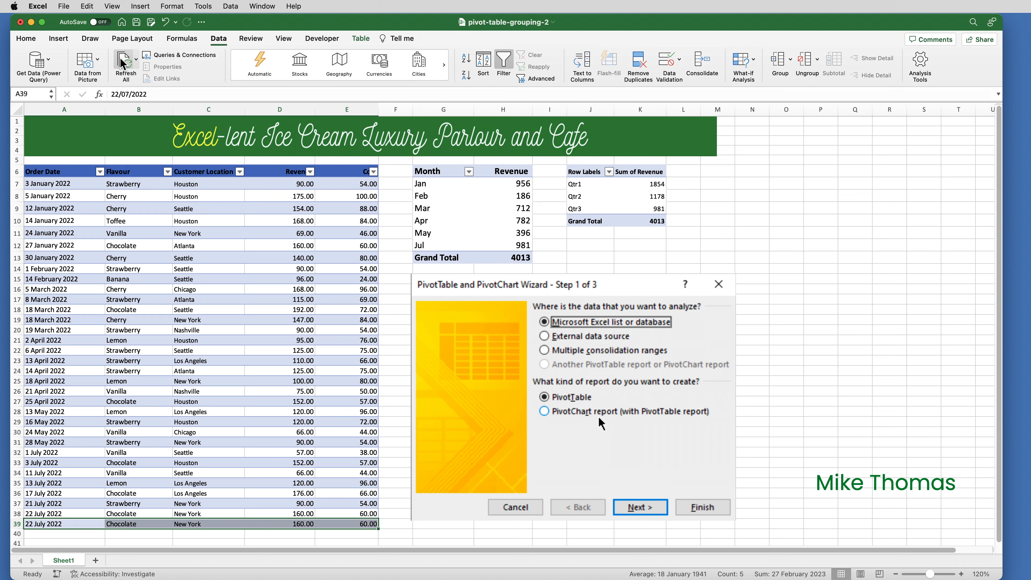
left_click(515, 506)
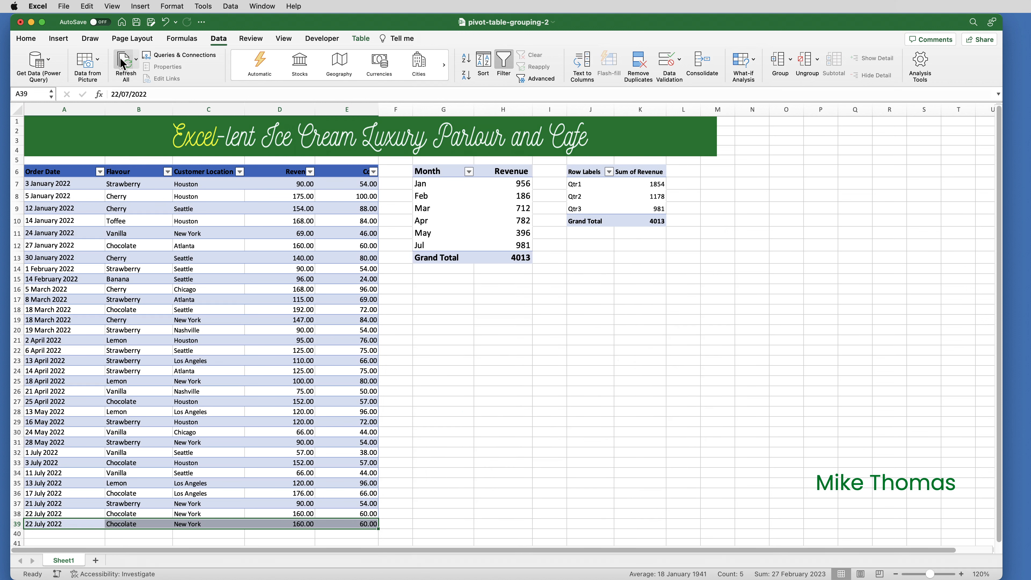